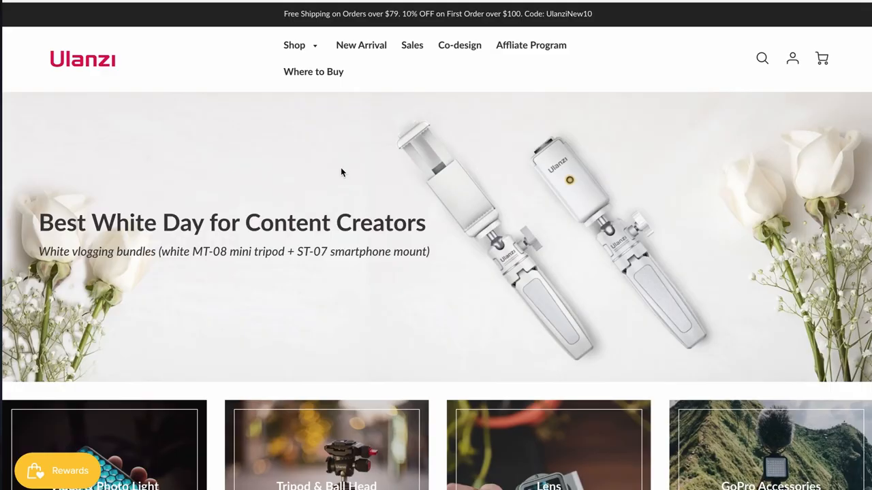
pyautogui.scroll(-3)
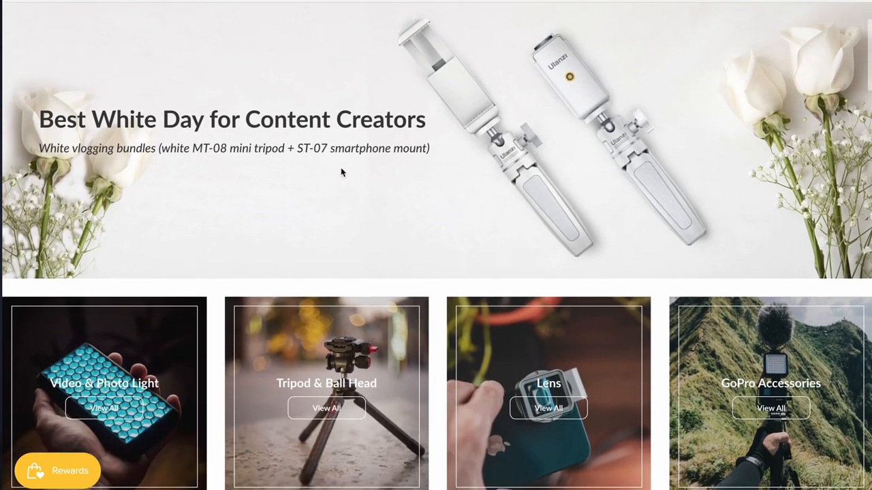
pyautogui.scroll(-3)
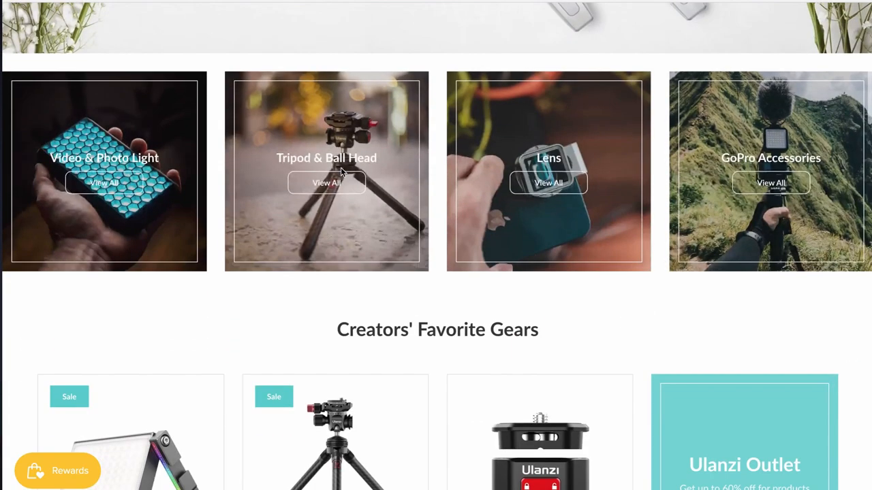